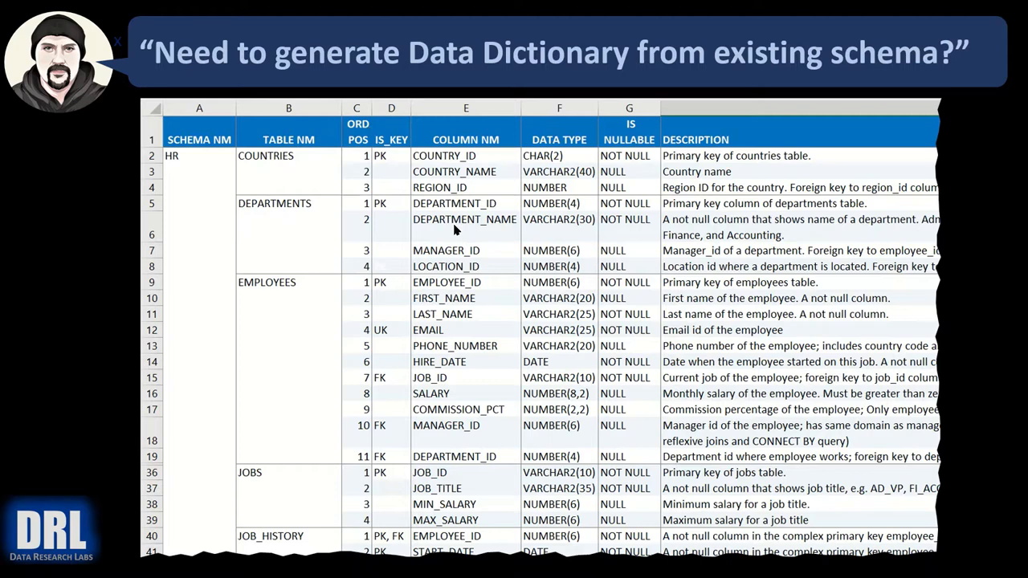
pyautogui.moveTo(464, 302)
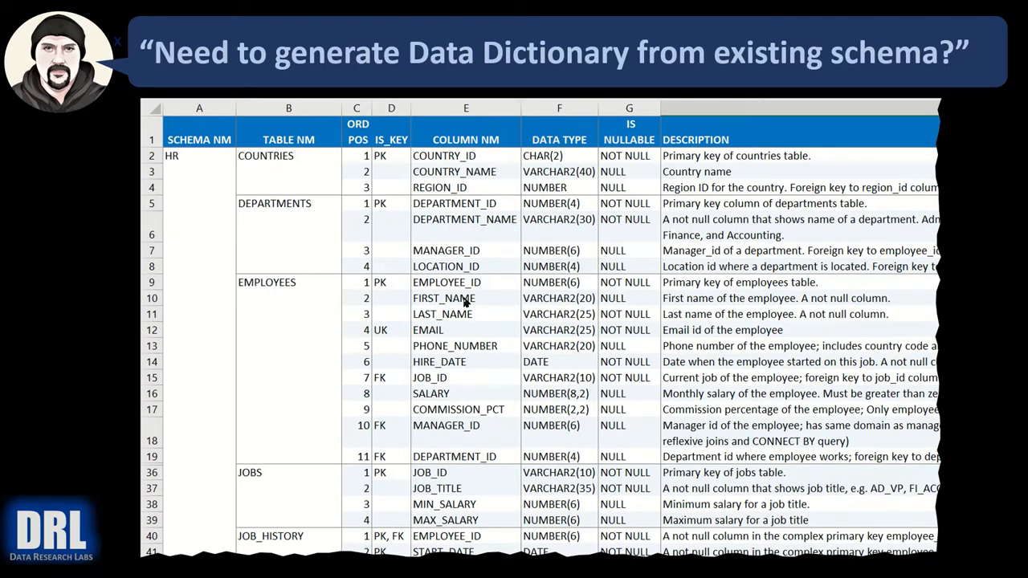
pyautogui.moveTo(462, 303)
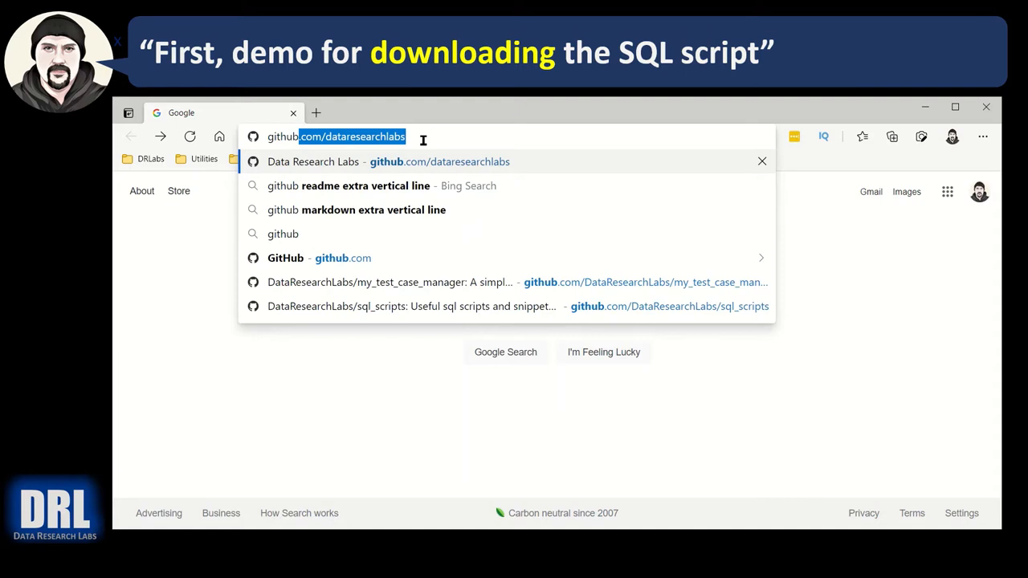
# Step: Navigate to github.com/dataresearchlabs and select its sql_scripts repository
pyautogui.press('Delete')
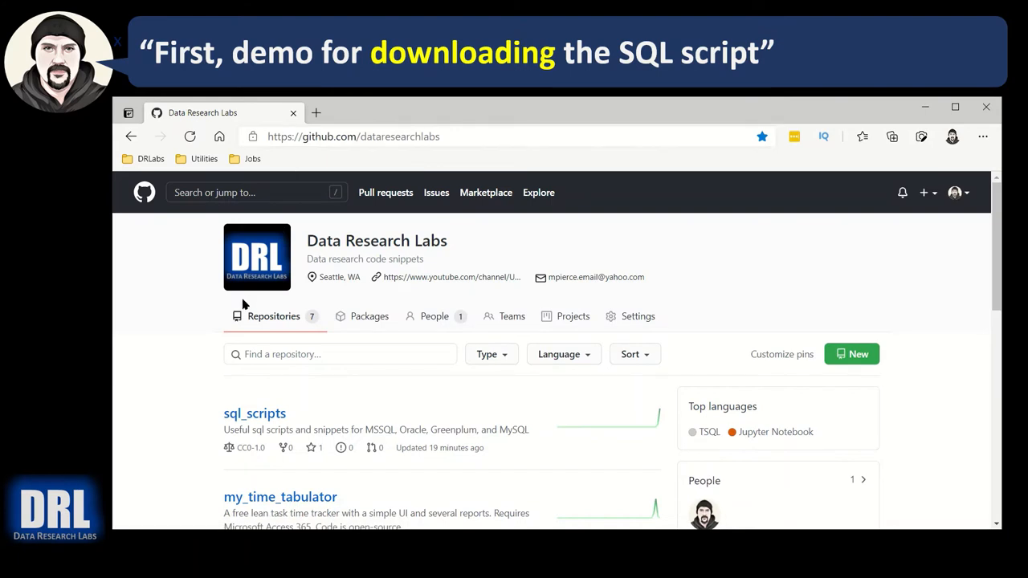
pyautogui.moveTo(254, 413)
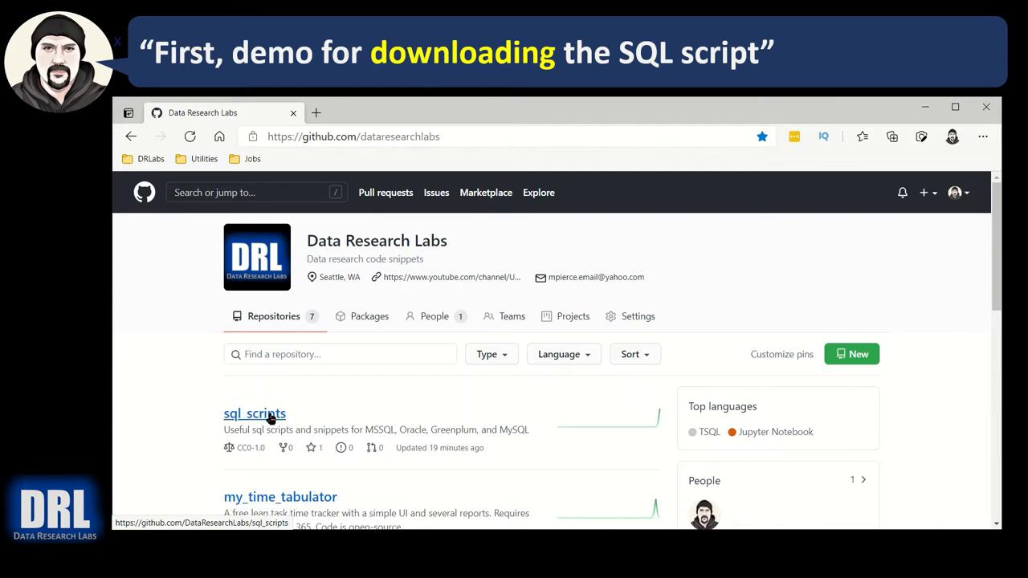
pyautogui.click(254, 413)
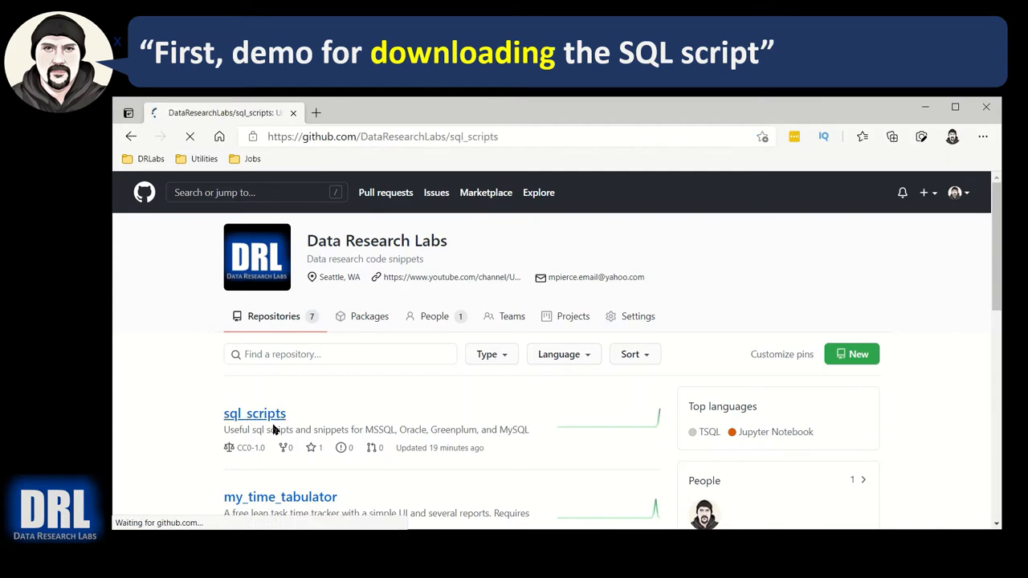
# Step: Browse sql_scripts into mssql/data_dictionary and open the data_dict_dump.sql script
pyautogui.click(254, 413)
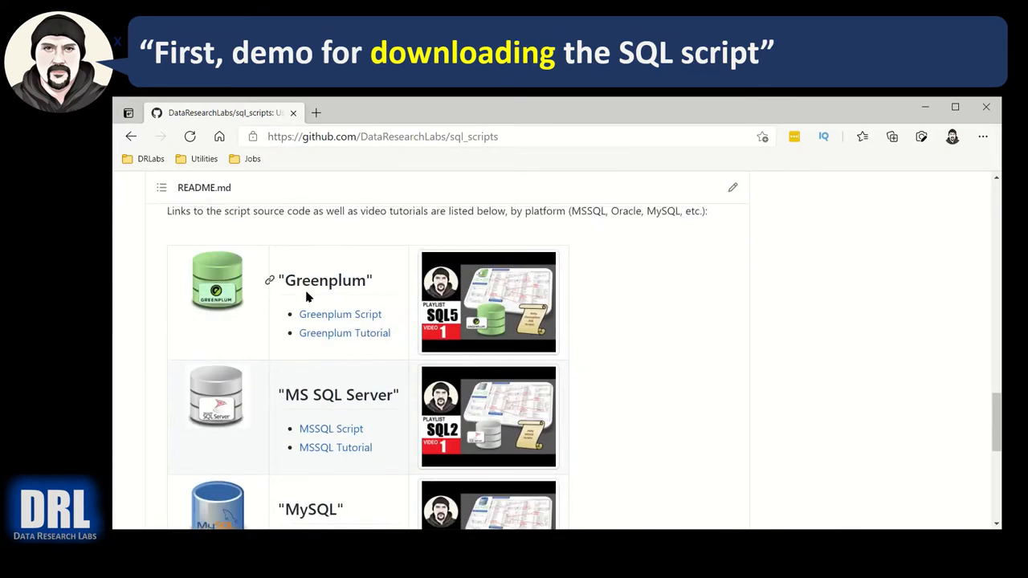
pyautogui.scroll(-3)
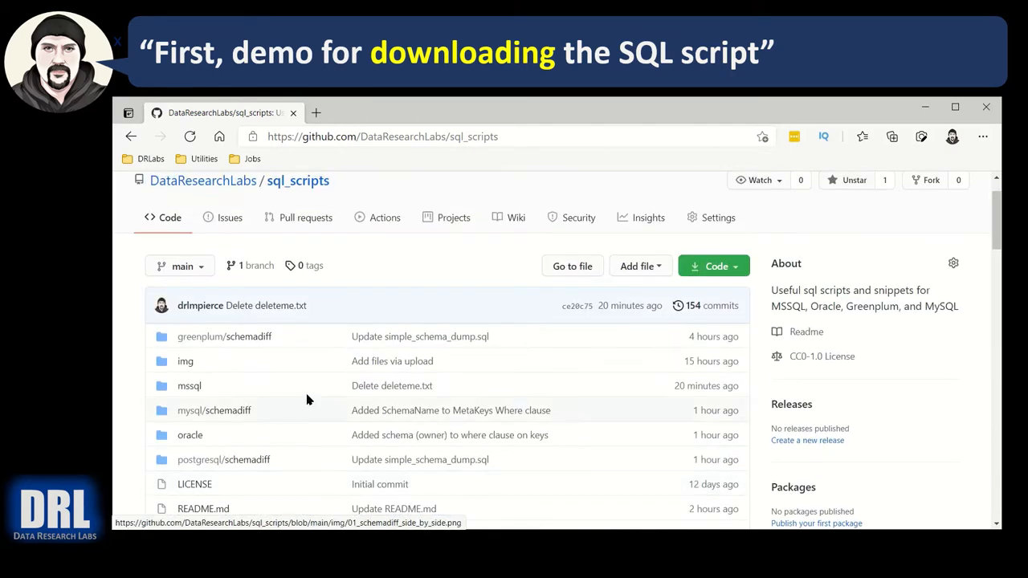
pyautogui.moveTo(190, 386)
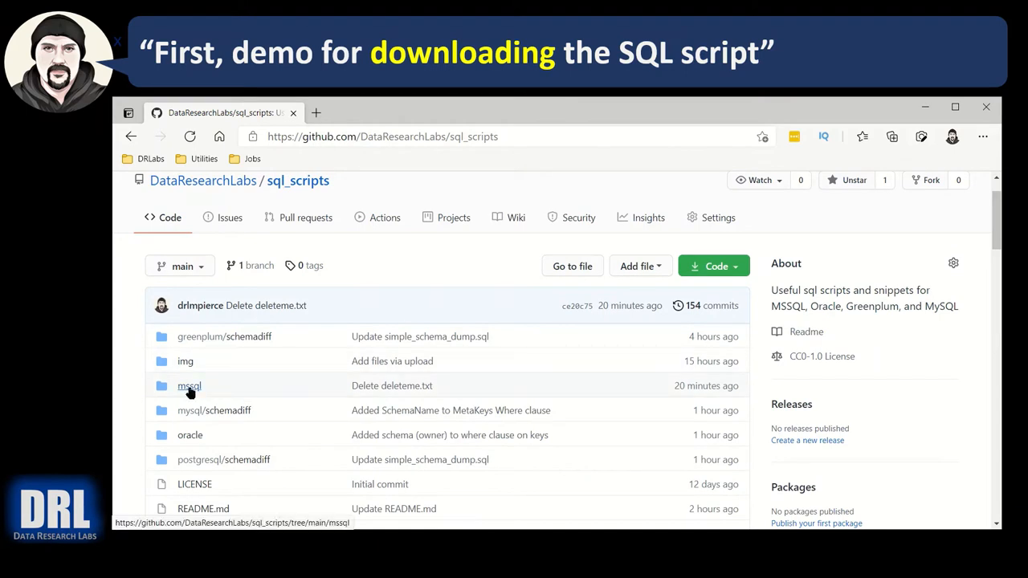
pyautogui.click(190, 386)
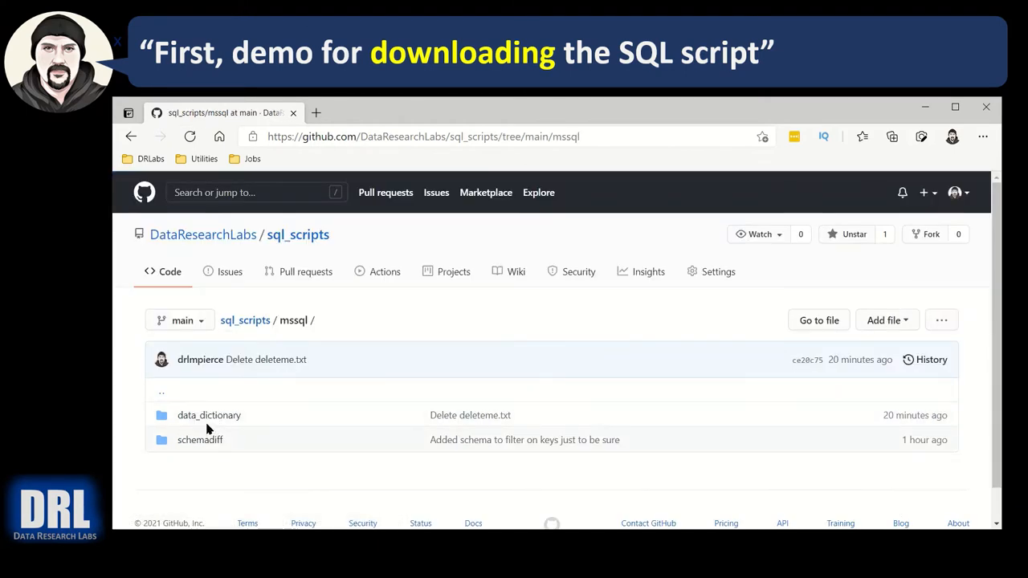
pyautogui.click(209, 414)
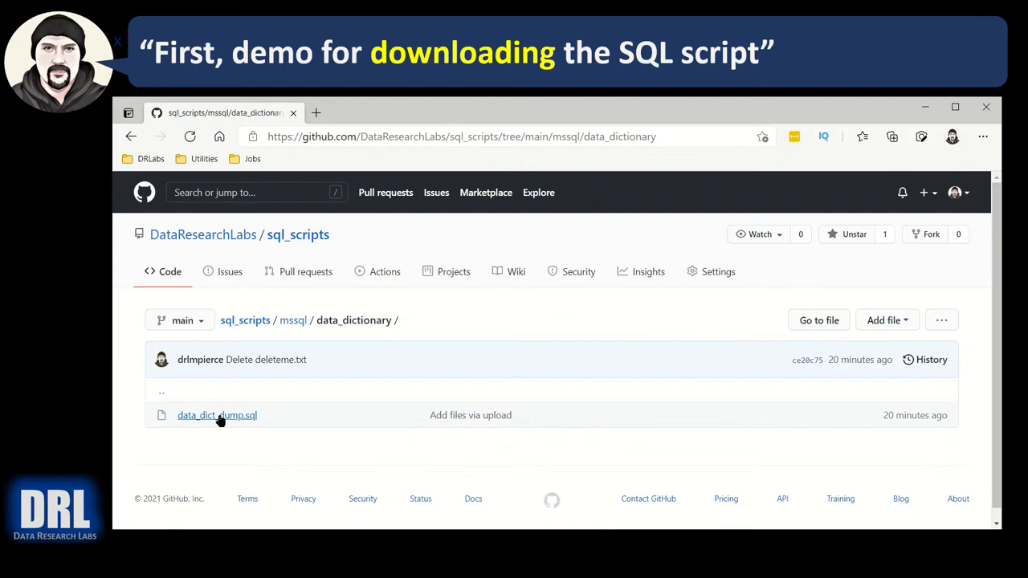
pyautogui.moveTo(217, 415)
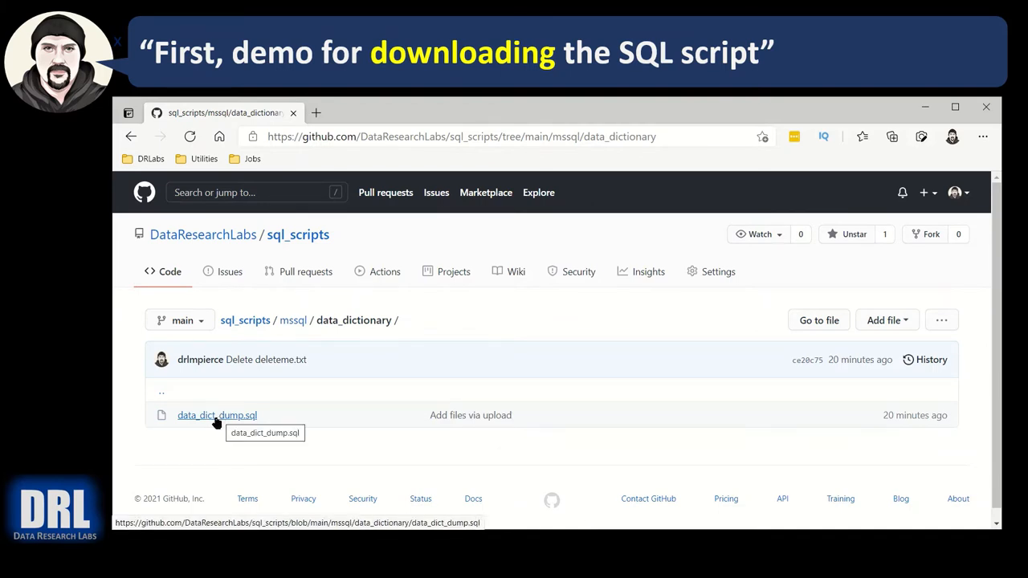
pyautogui.click(217, 415)
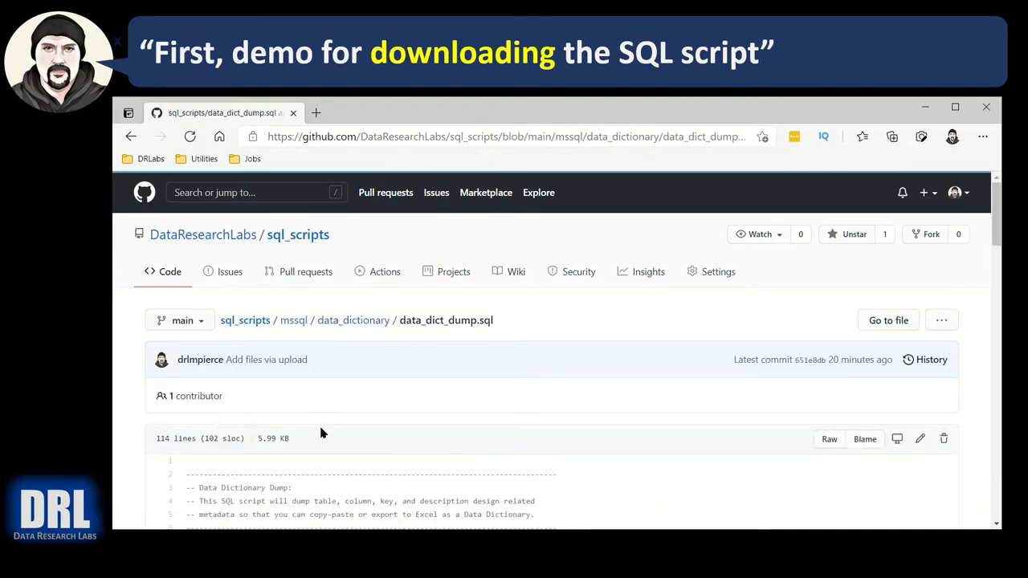
# Step: Switch data_dict_dump.sql to GitHub's Raw plain-text view for copying
pyautogui.click(829, 438)
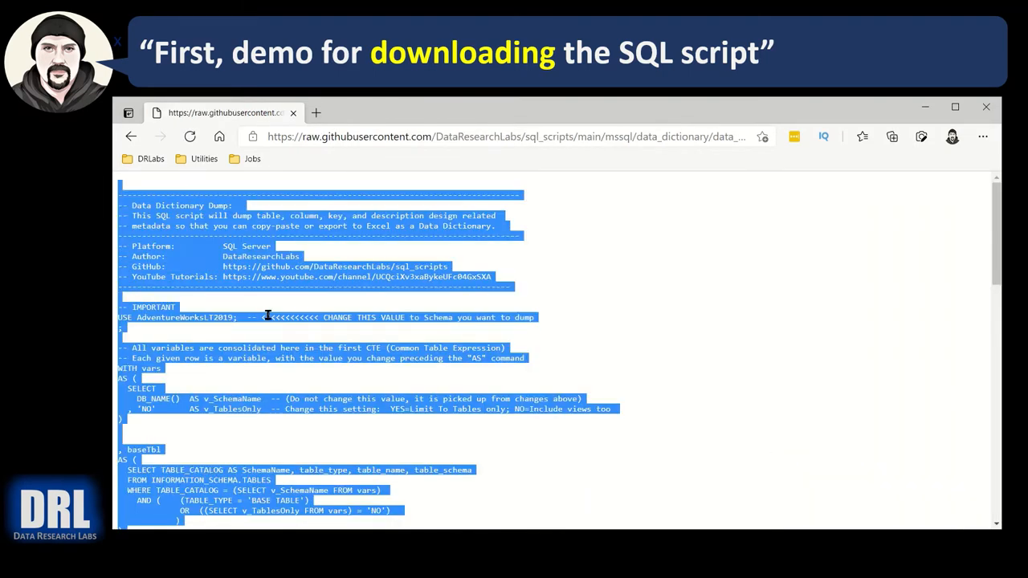
pyautogui.moveTo(273, 320)
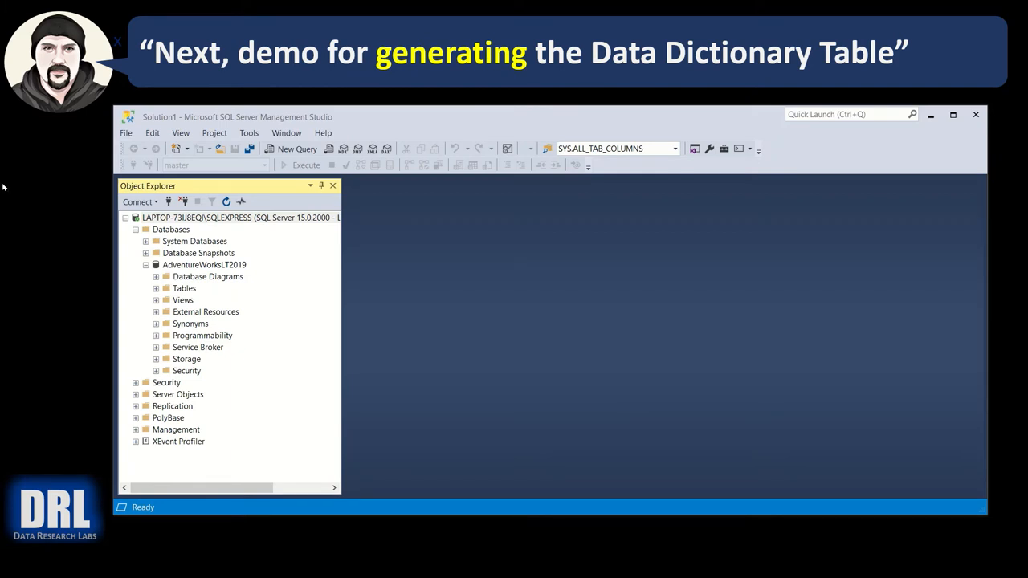
pyautogui.moveTo(360, 119)
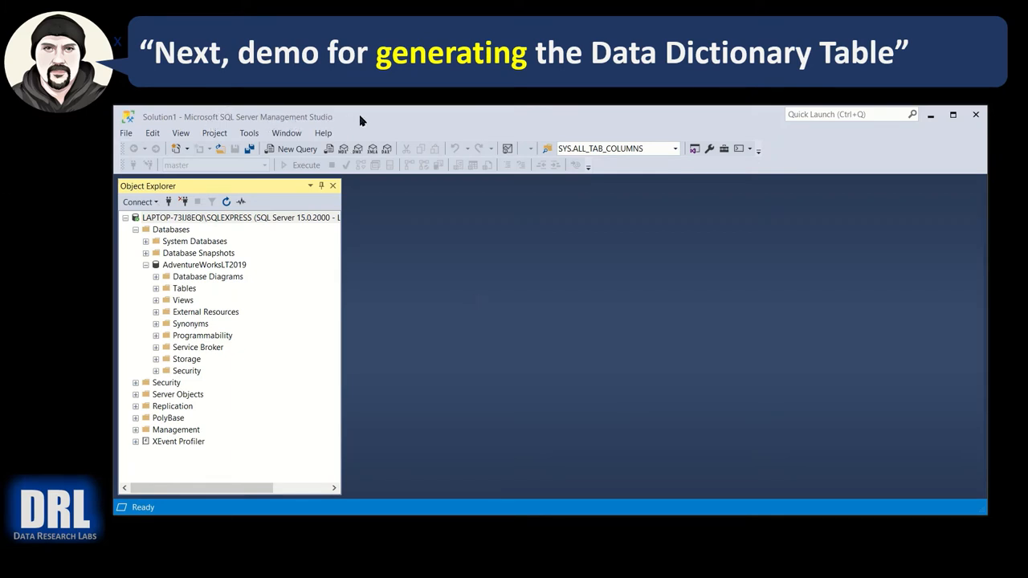
pyautogui.moveTo(225, 228)
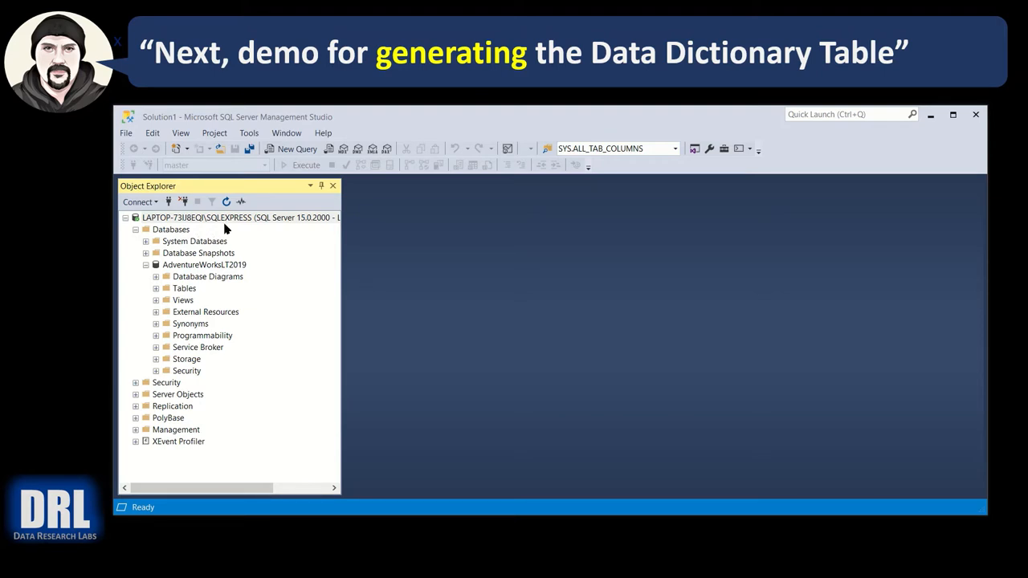
pyautogui.moveTo(180, 276)
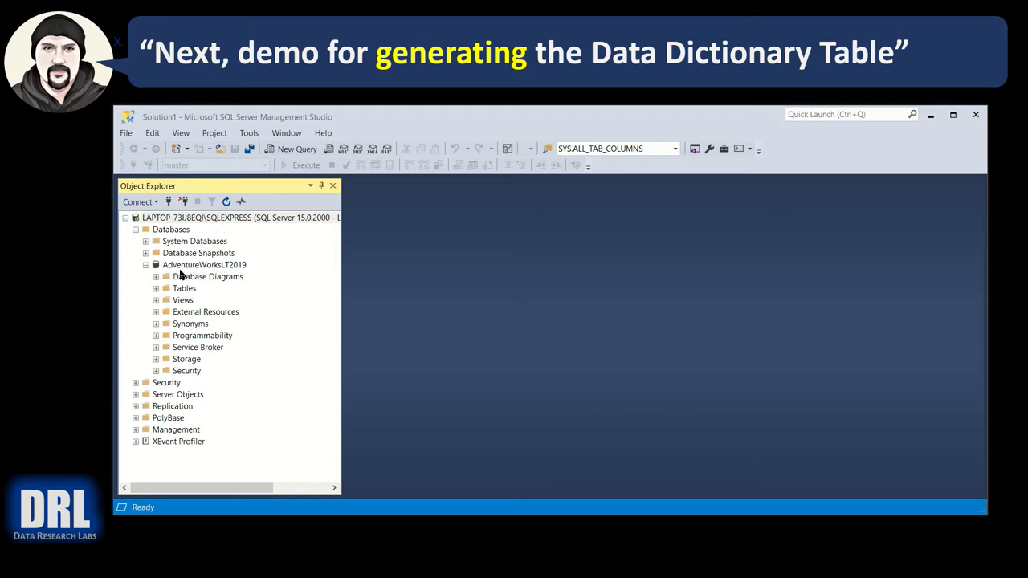
# Step: Load data_dict_dump.sql into a query window on the local SQLEXPRESS server
pyautogui.click(156, 287)
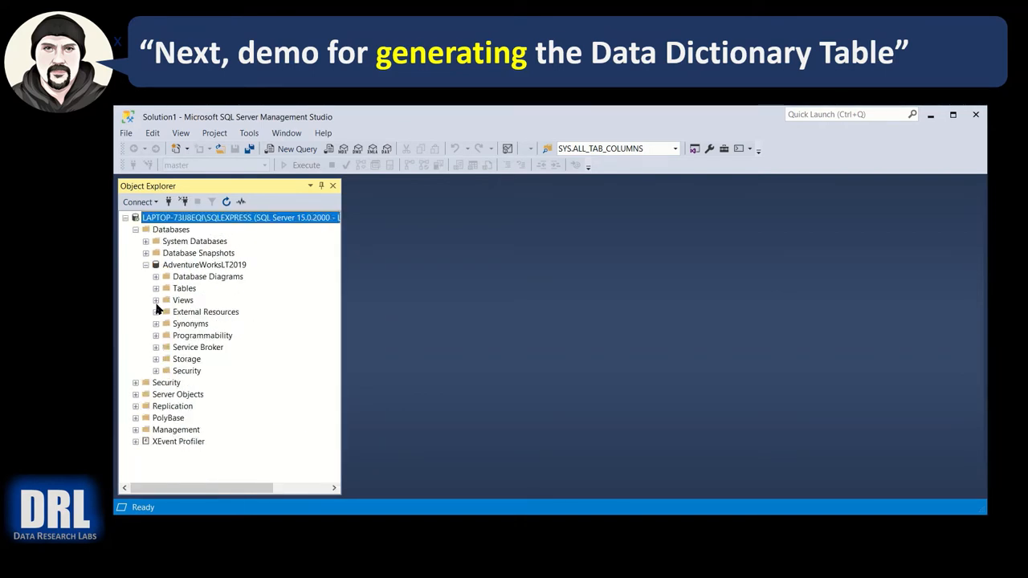
pyautogui.click(154, 263)
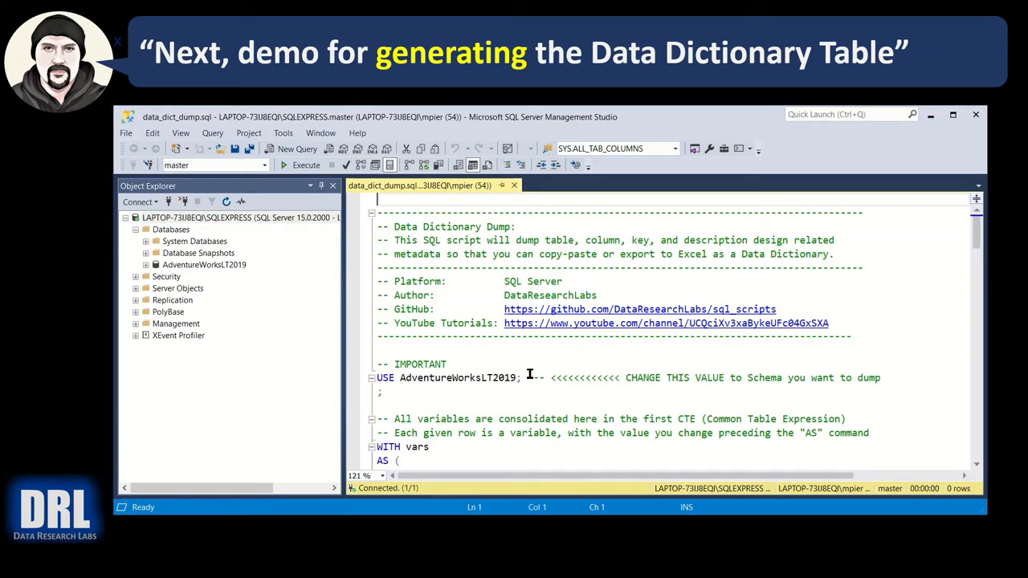
pyautogui.doubleClick(460, 378)
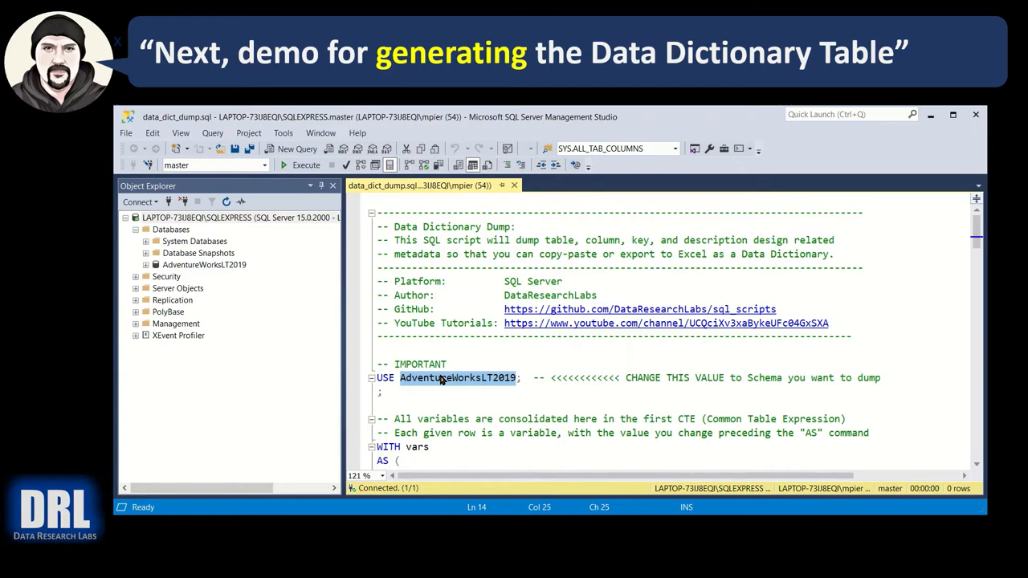
pyautogui.moveTo(442, 377)
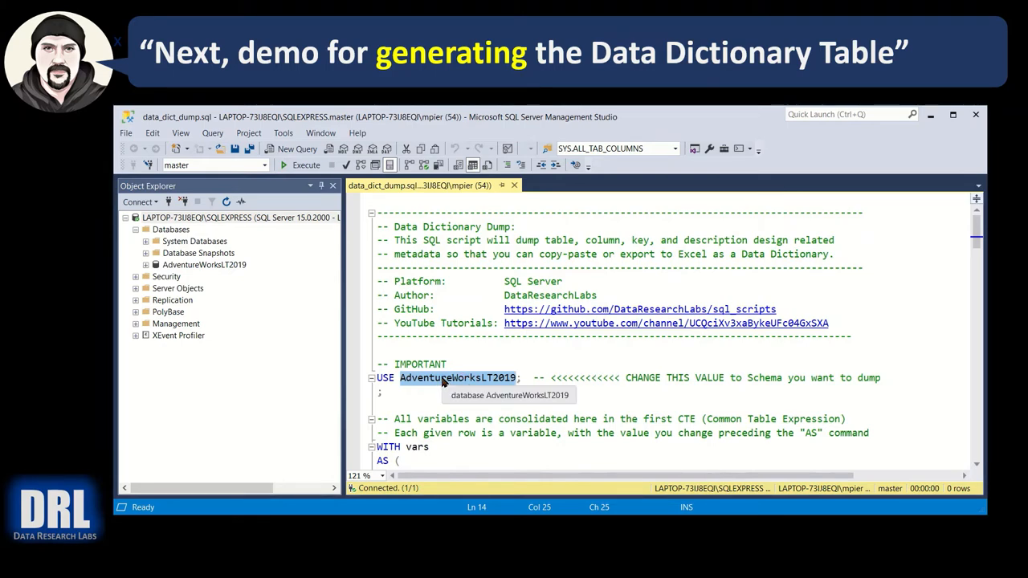
pyautogui.scroll(-3)
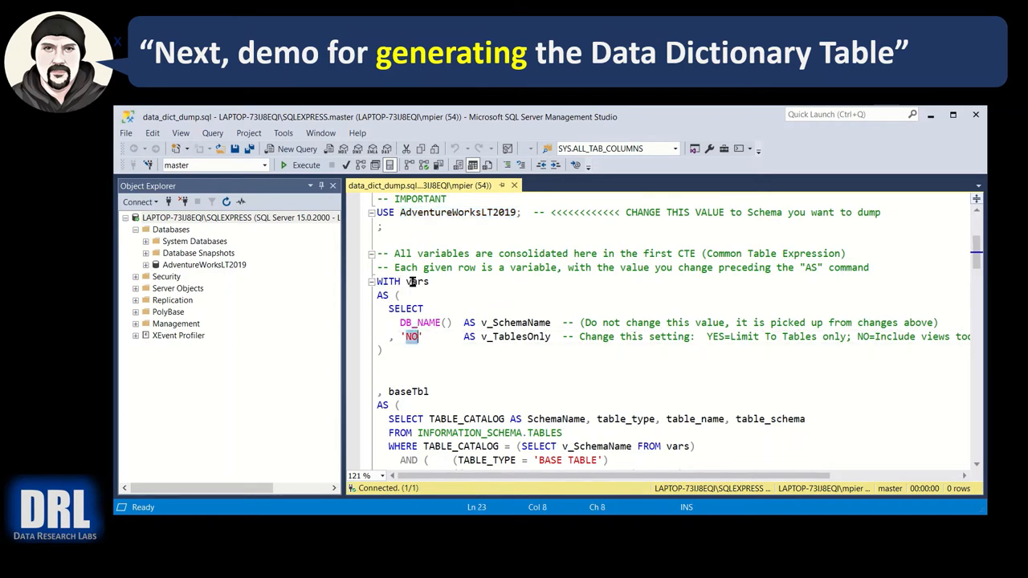
pyautogui.click(424, 337)
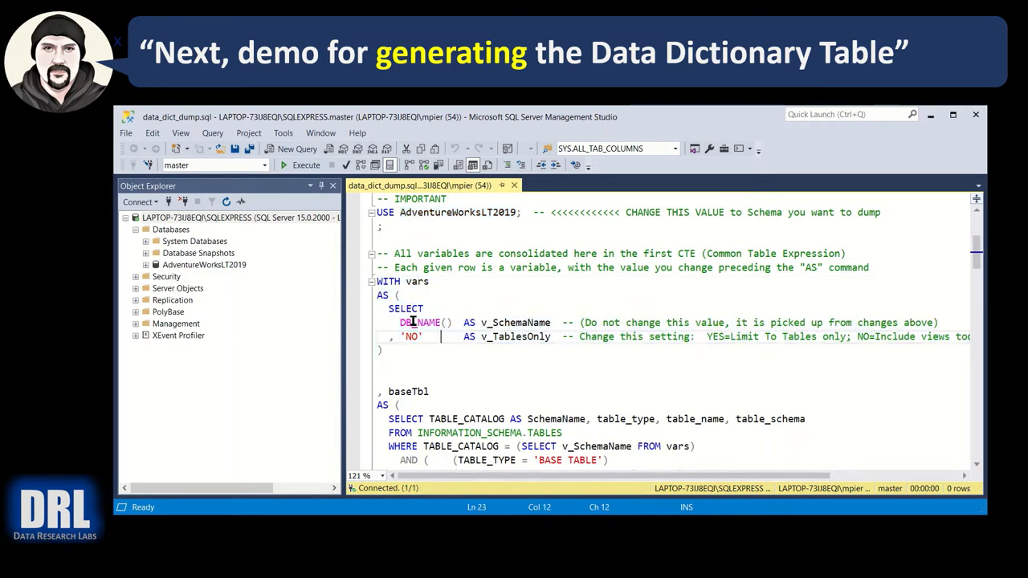
pyautogui.doubleClick(456, 212)
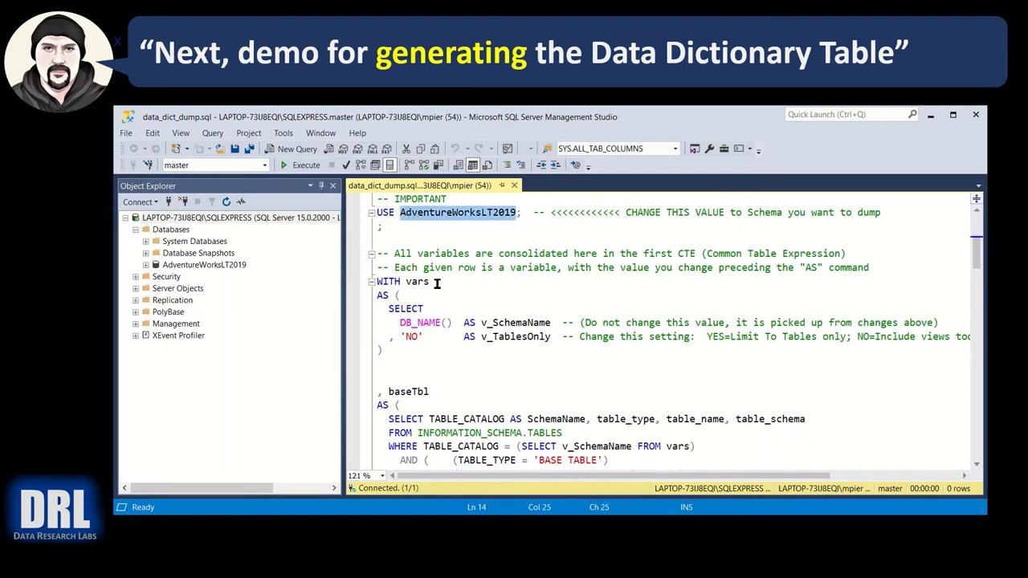
pyautogui.doubleClick(516, 322)
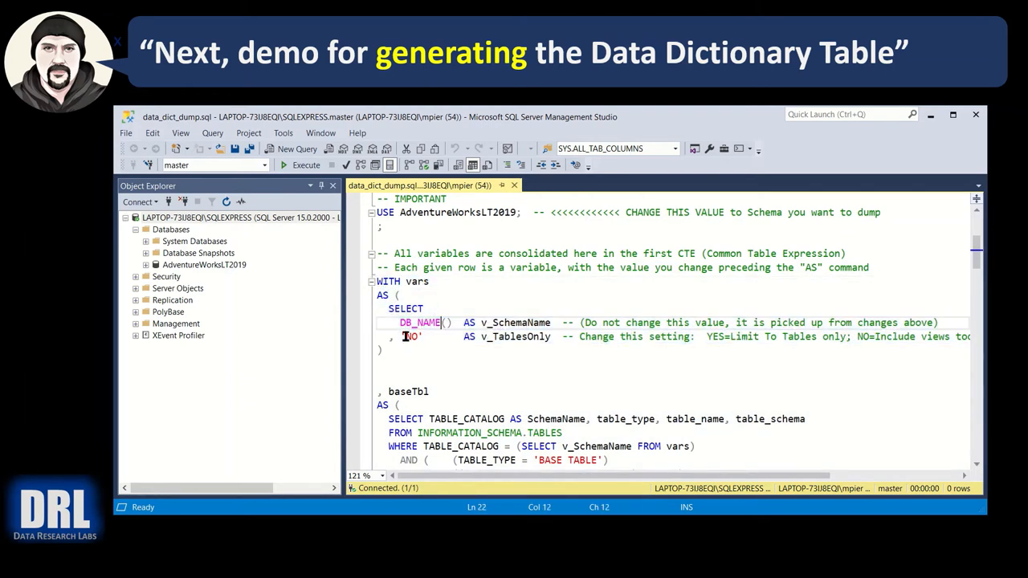
pyautogui.doubleClick(458, 212)
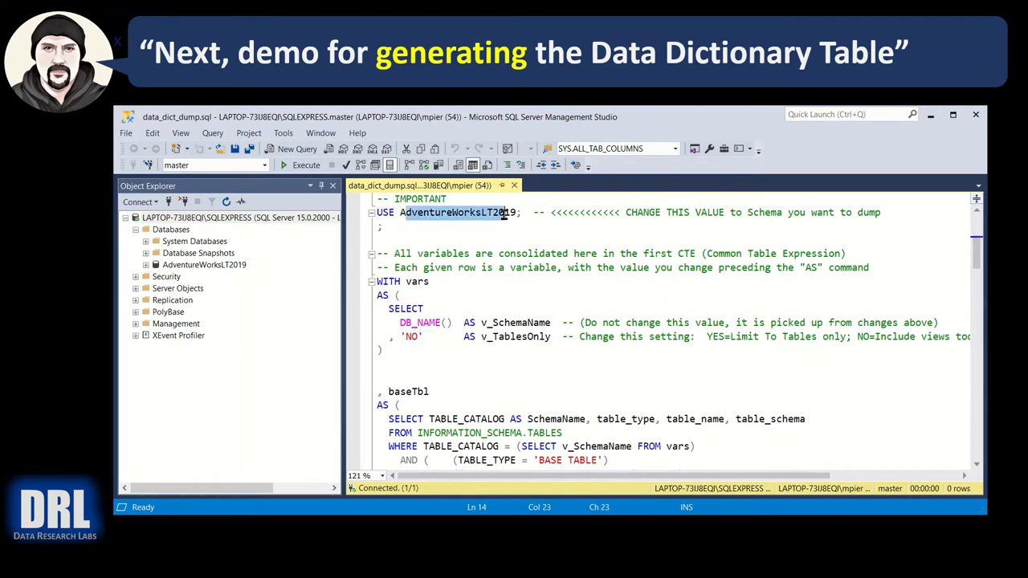
pyautogui.scroll(-3)
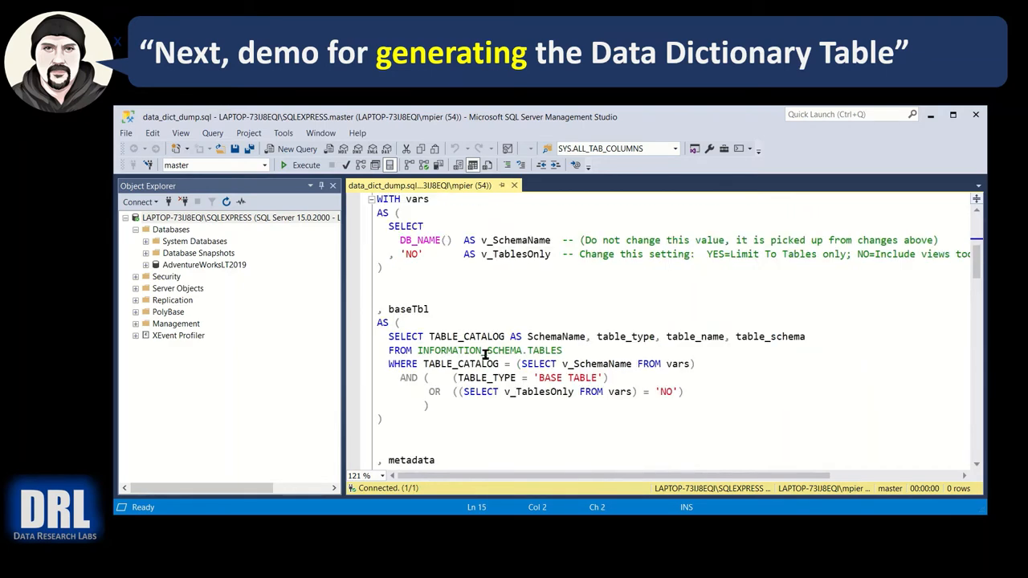
pyautogui.scroll(-3)
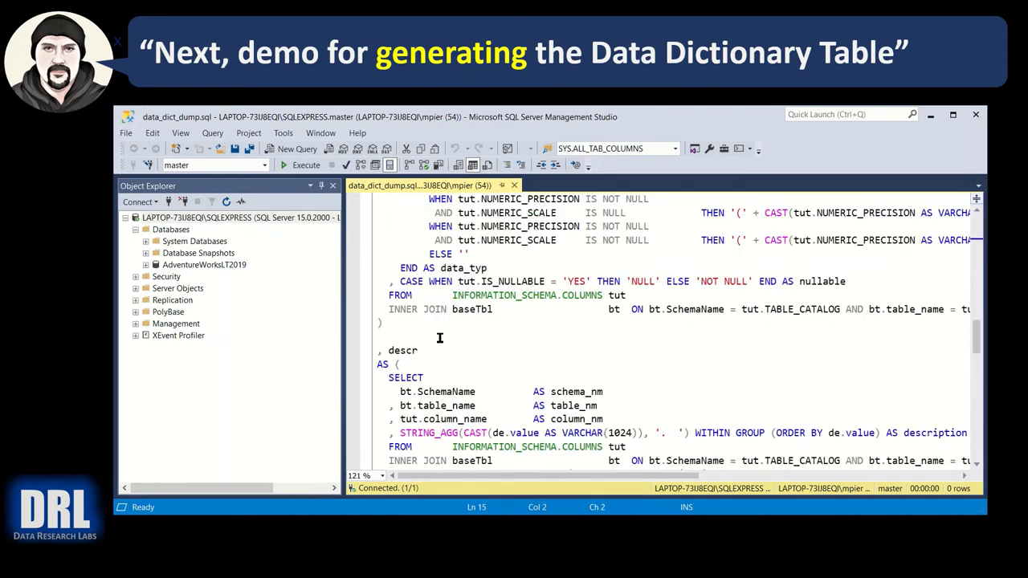
# Step: Execute the data dictionary query and review the 142 returned rows of column metadata
pyautogui.click(305, 164)
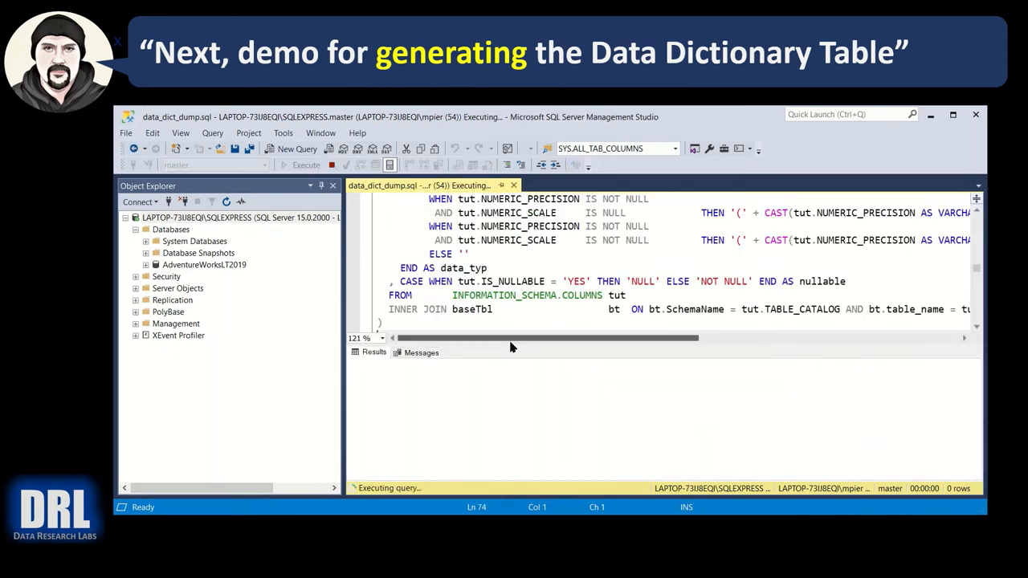
pyautogui.click(305, 163)
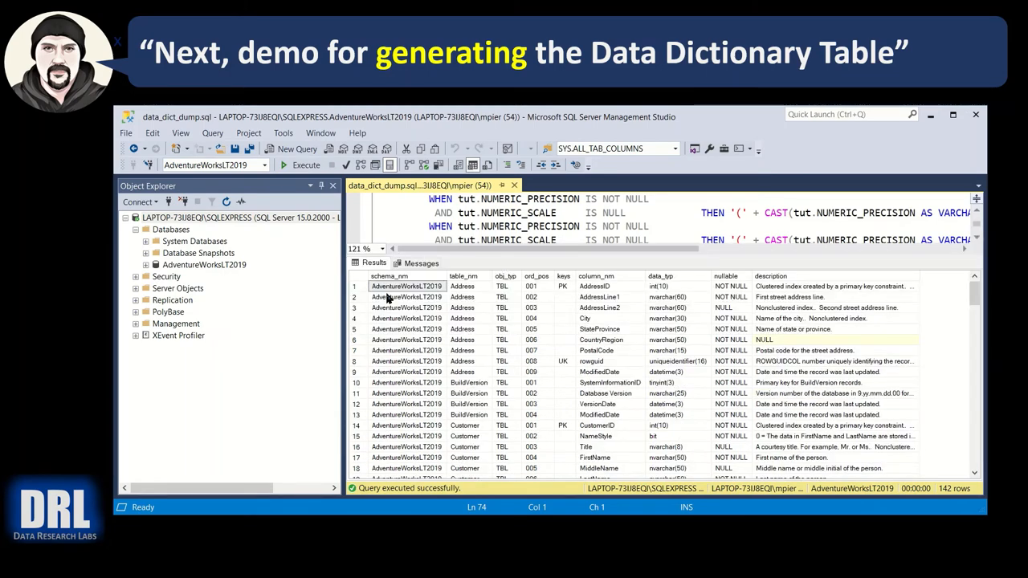
pyautogui.moveTo(470, 287)
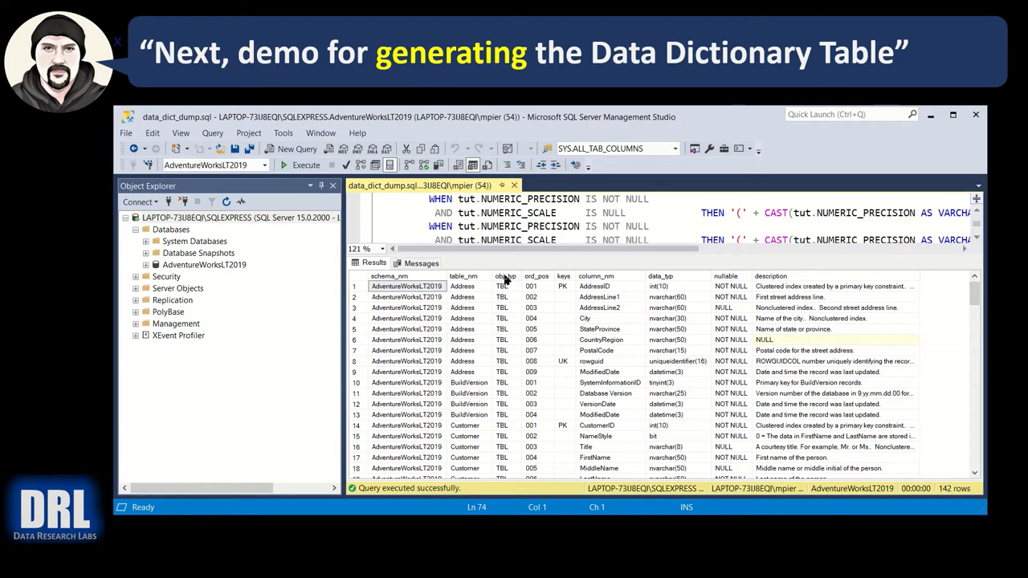
pyautogui.scroll(-3)
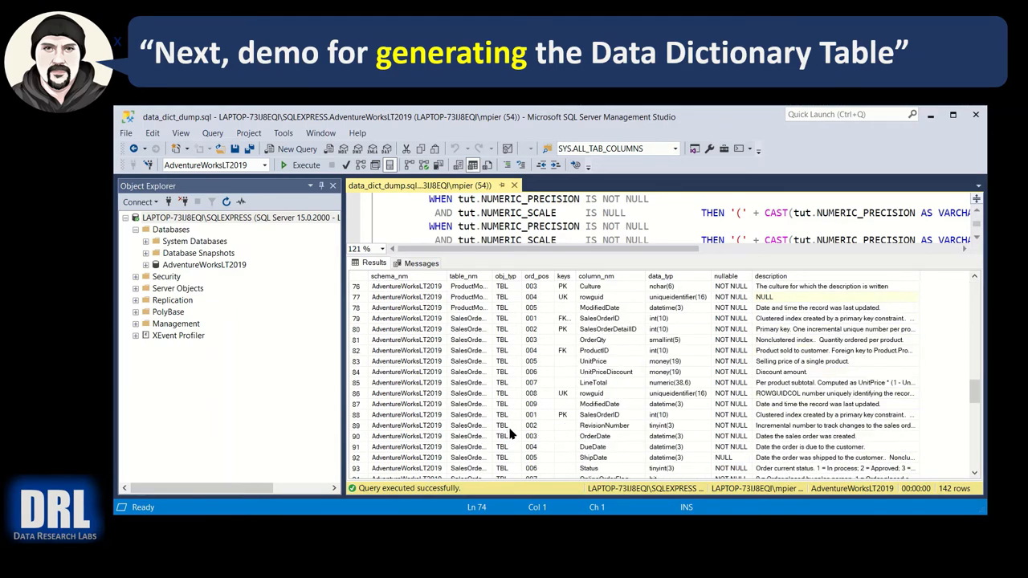
pyautogui.scroll(-3)
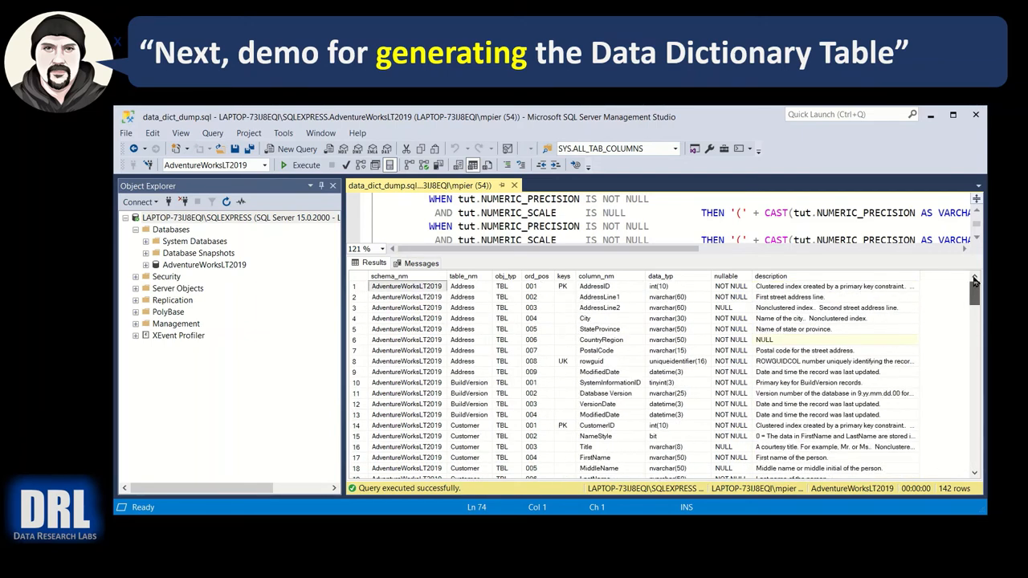
# Step: Expand AdventureWorksLT2019's Tables in Object Explorer and scroll results to the ErrorLog columns
pyautogui.click(156, 264)
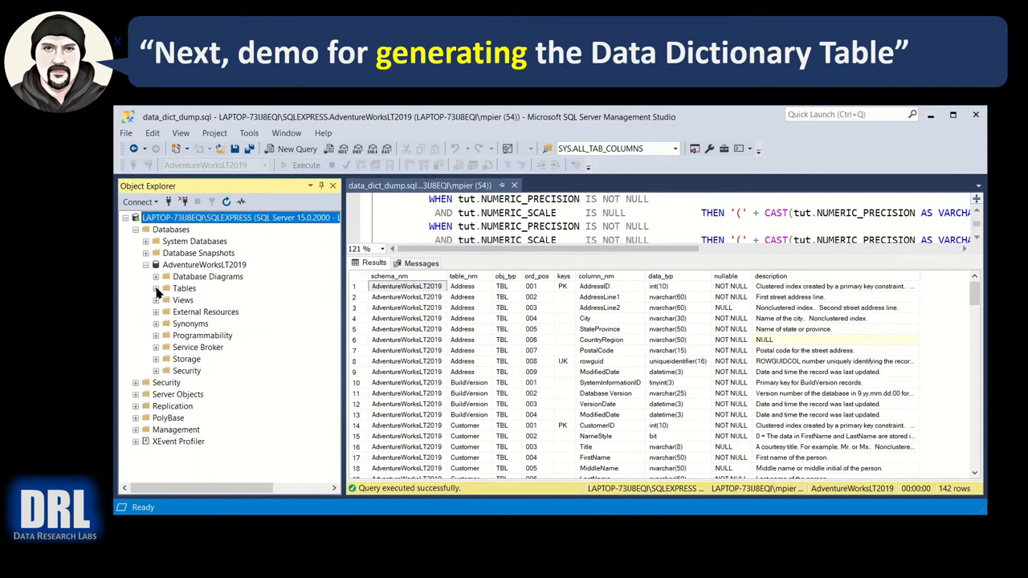
pyautogui.click(156, 287)
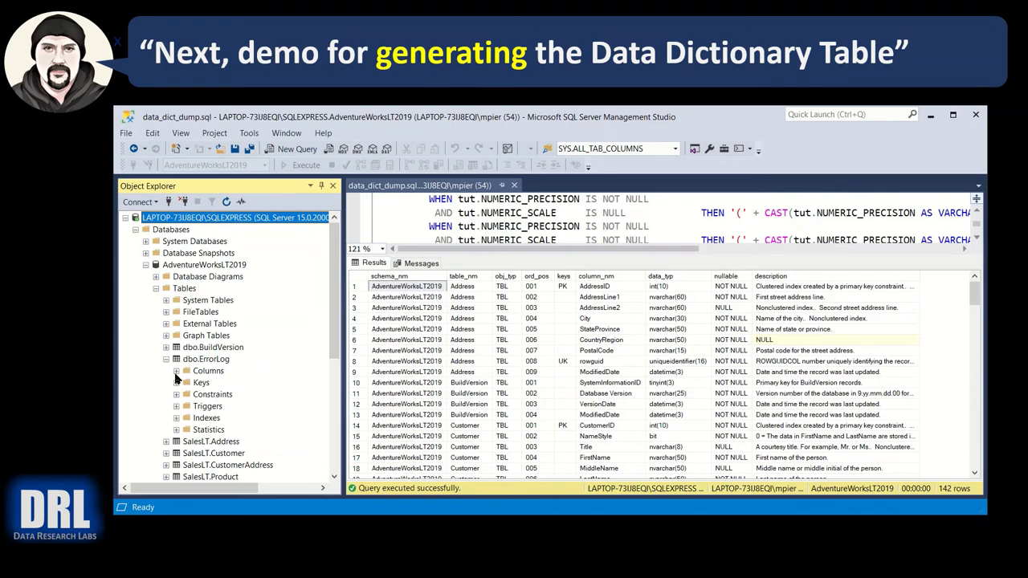
pyautogui.click(177, 369)
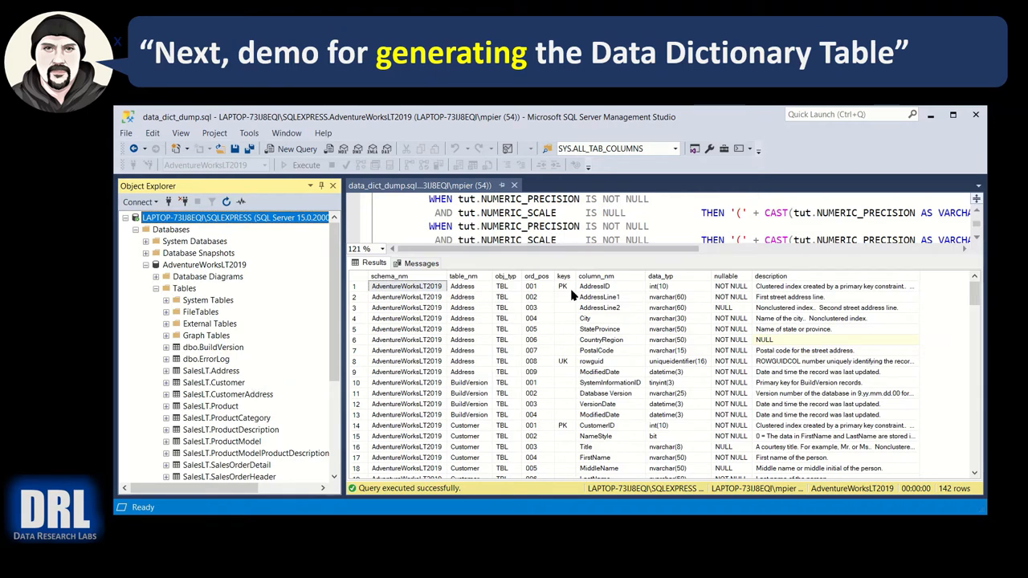
pyautogui.scroll(-3)
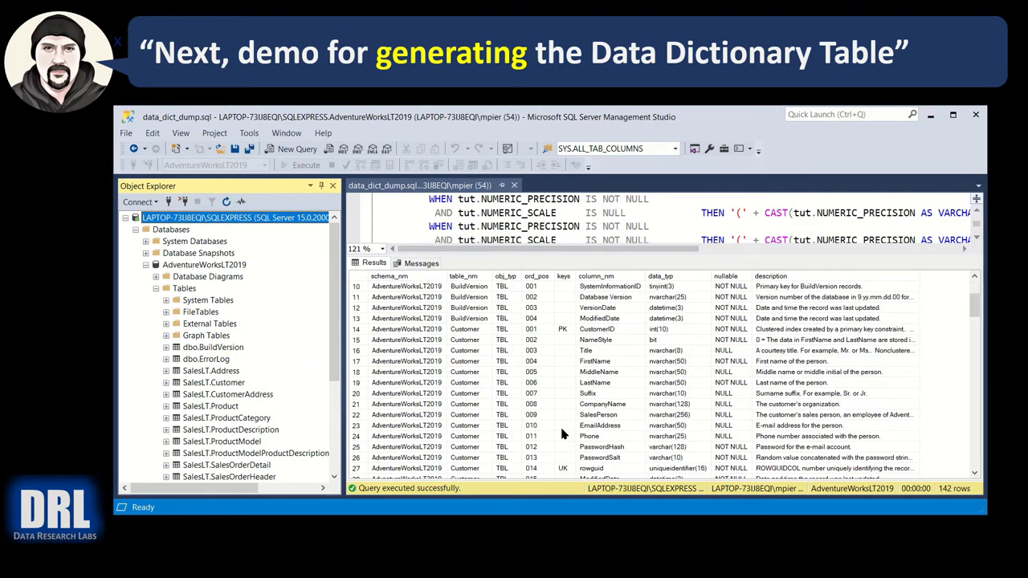
pyautogui.scroll(-3)
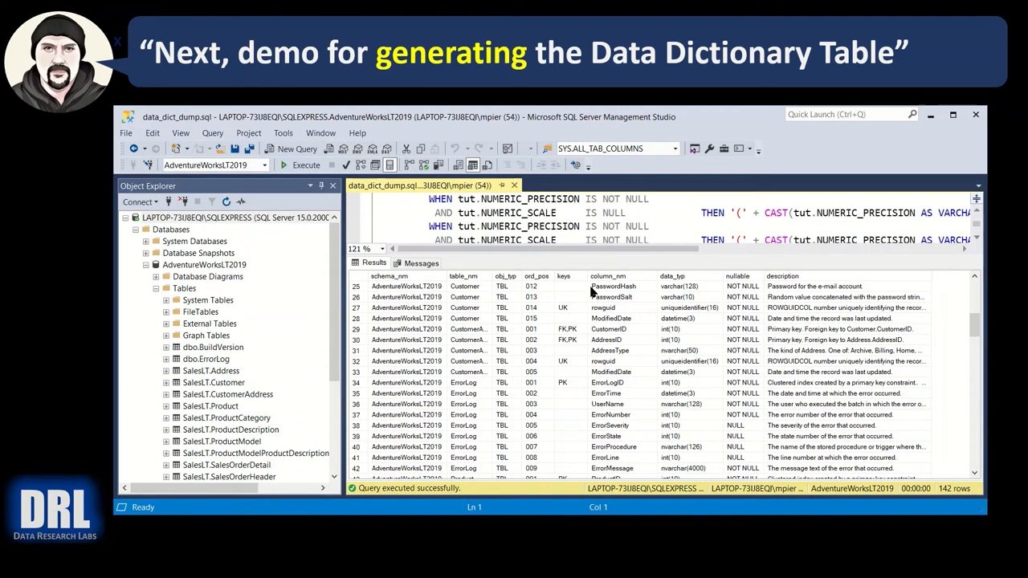
pyautogui.moveTo(627, 345)
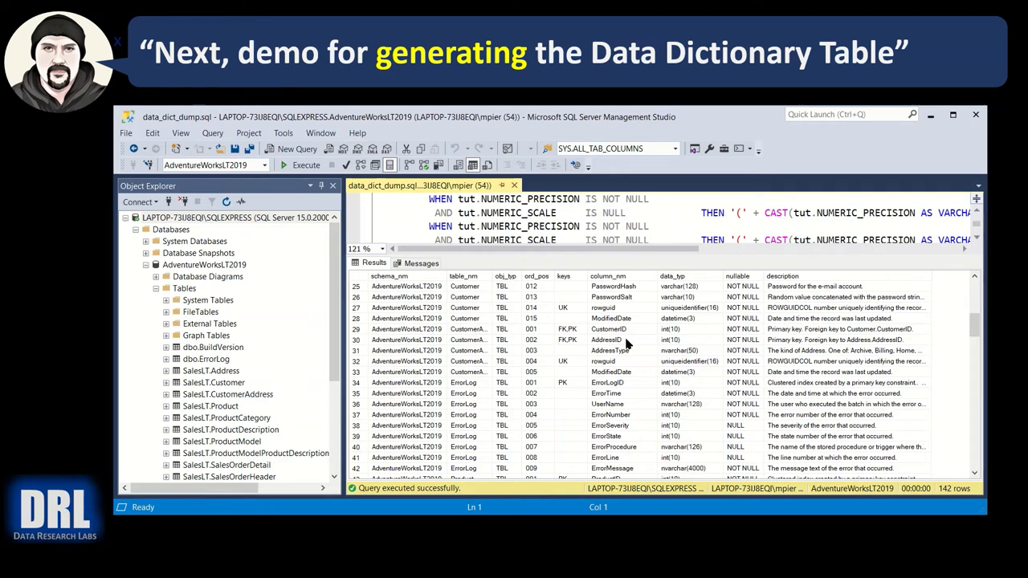
pyautogui.moveTo(691, 297)
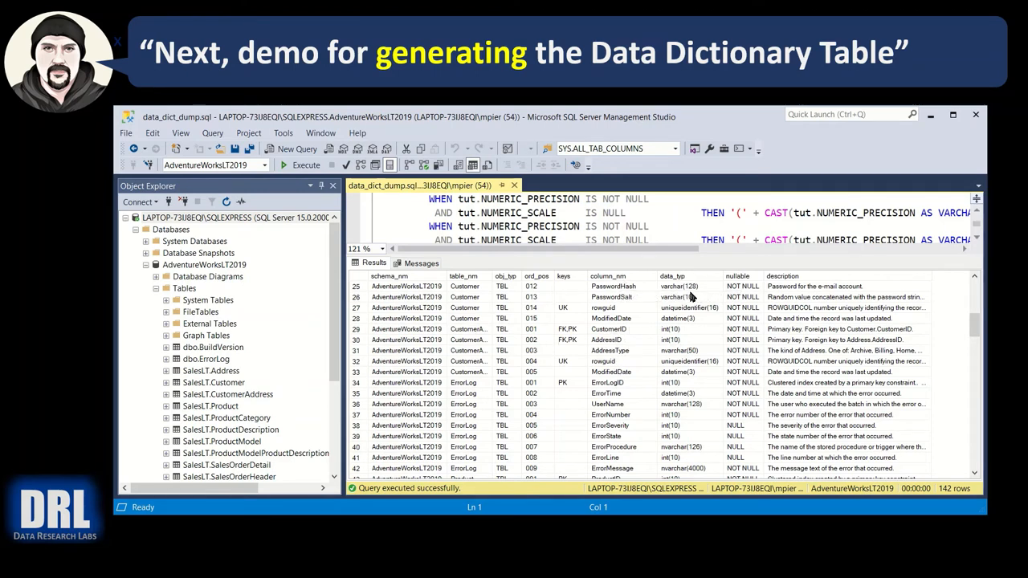
pyautogui.moveTo(691, 376)
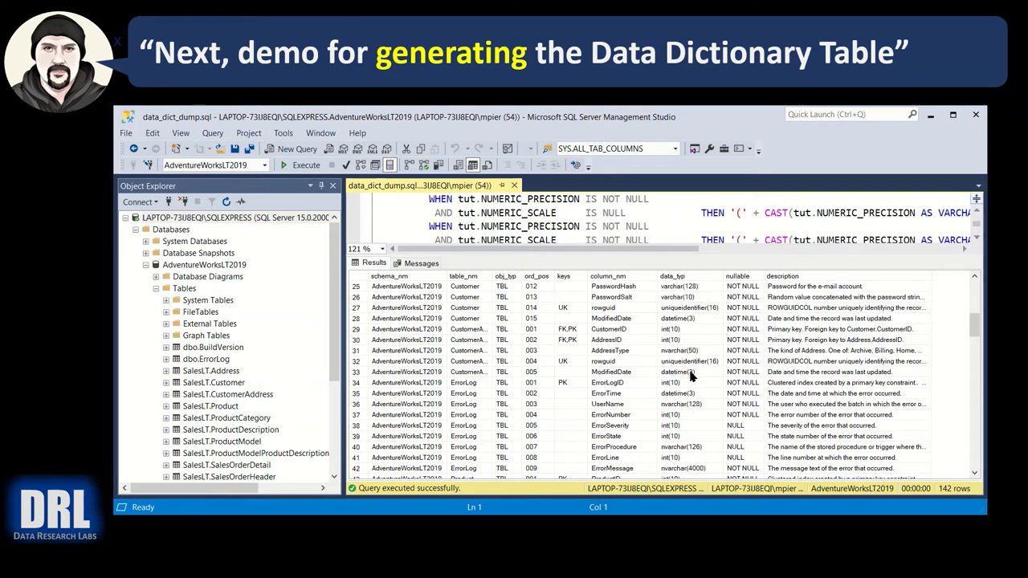
pyautogui.moveTo(809, 331)
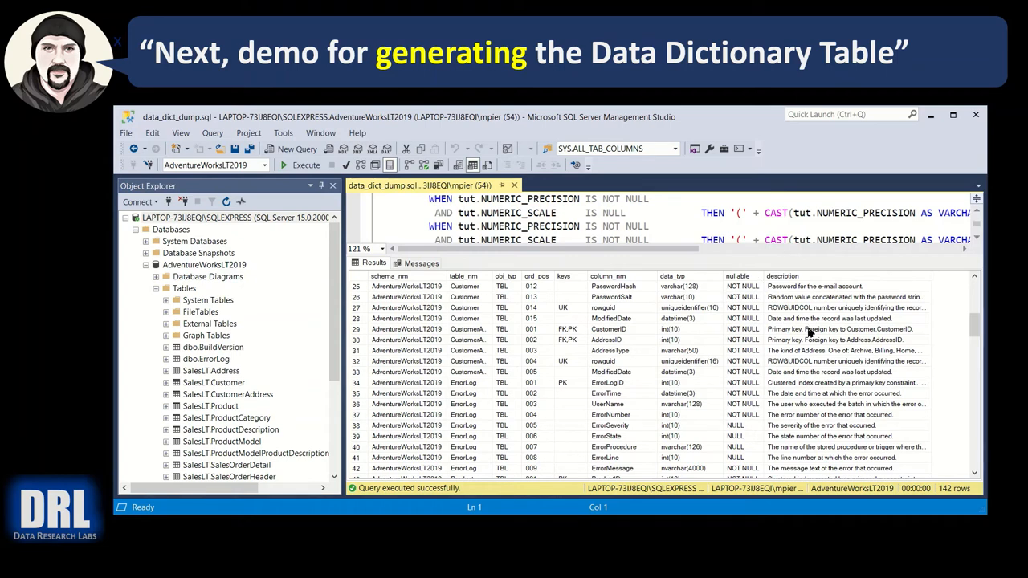
pyautogui.moveTo(392, 353)
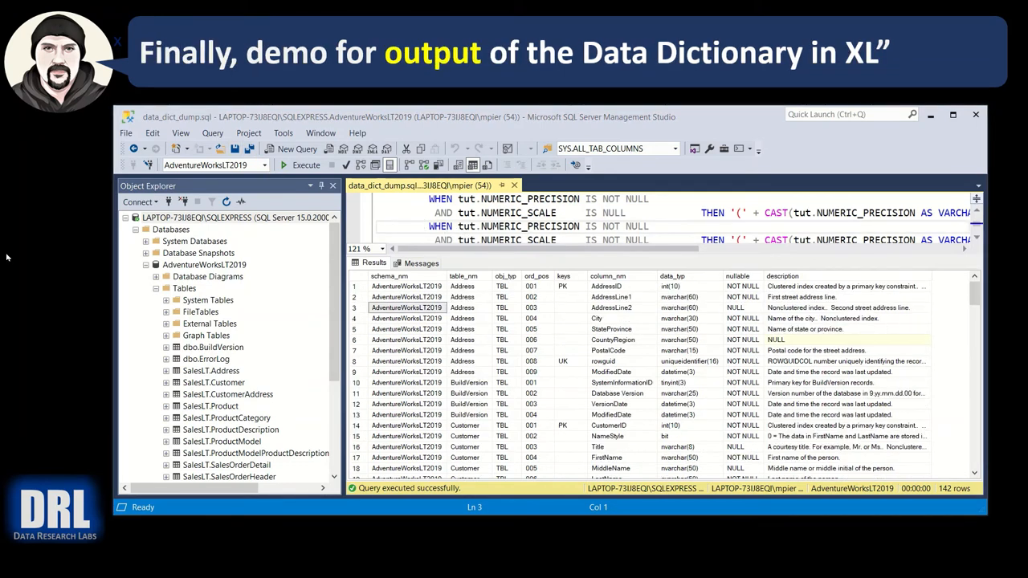
pyautogui.moveTo(387, 351)
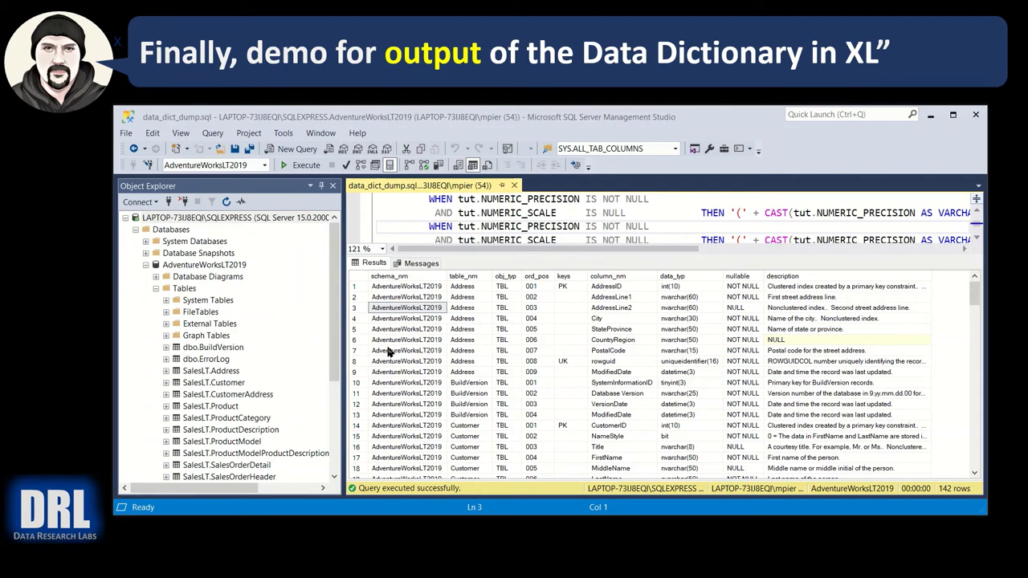
pyautogui.moveTo(371, 392)
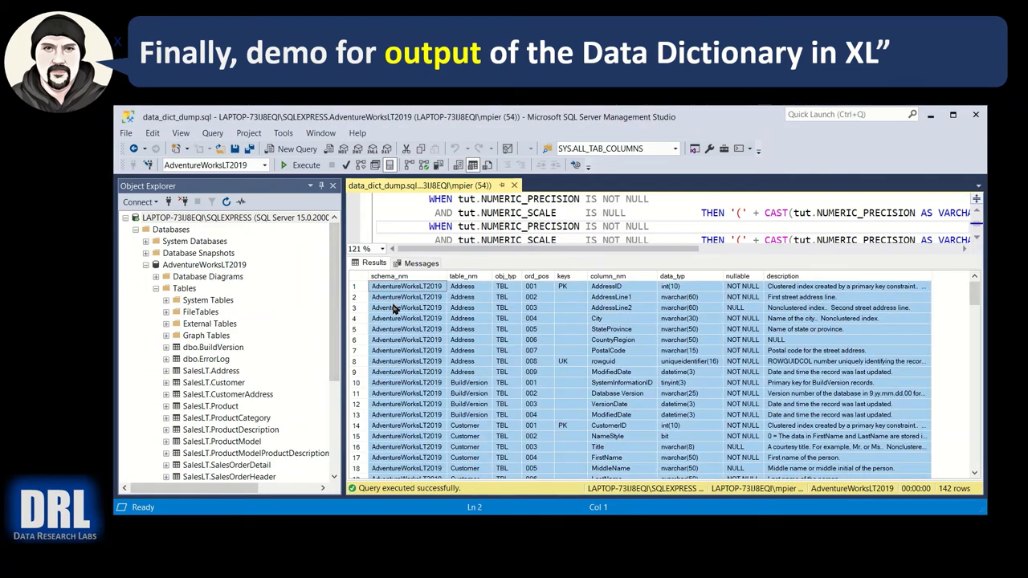
# Step: Copy the selected 142-row results grid using Copy with Headers
pyautogui.rightClick(394, 308)
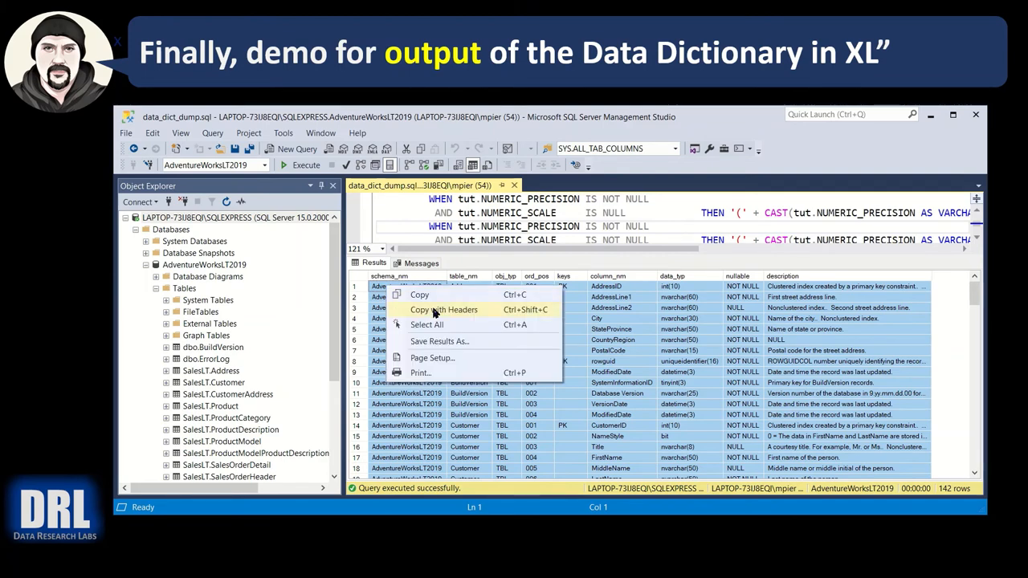
pyautogui.click(443, 308)
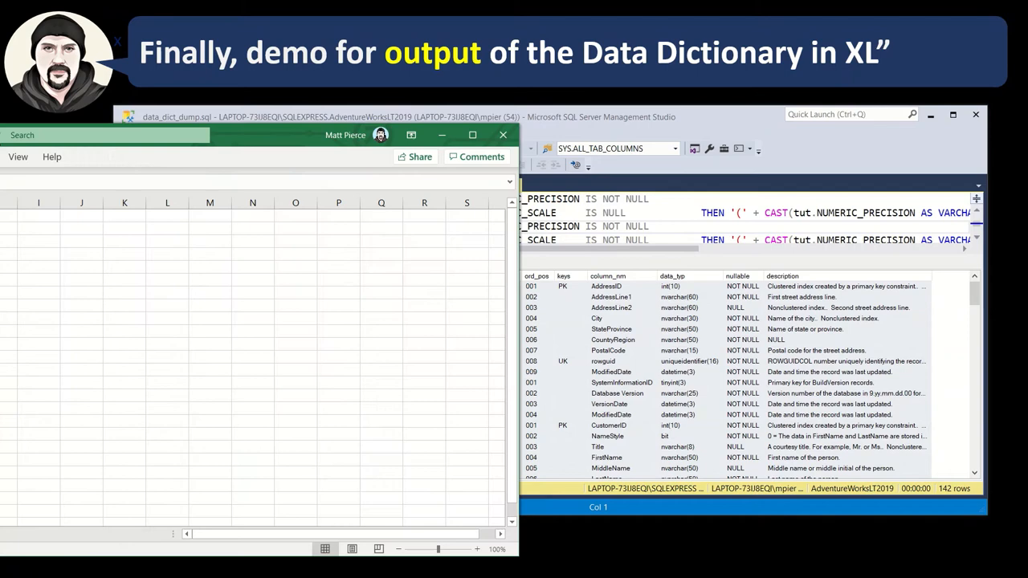
# Step: Maximize Excel and paste the AdventureWorksLT2019 data dictionary into the blank sheet
pyautogui.click(472, 135)
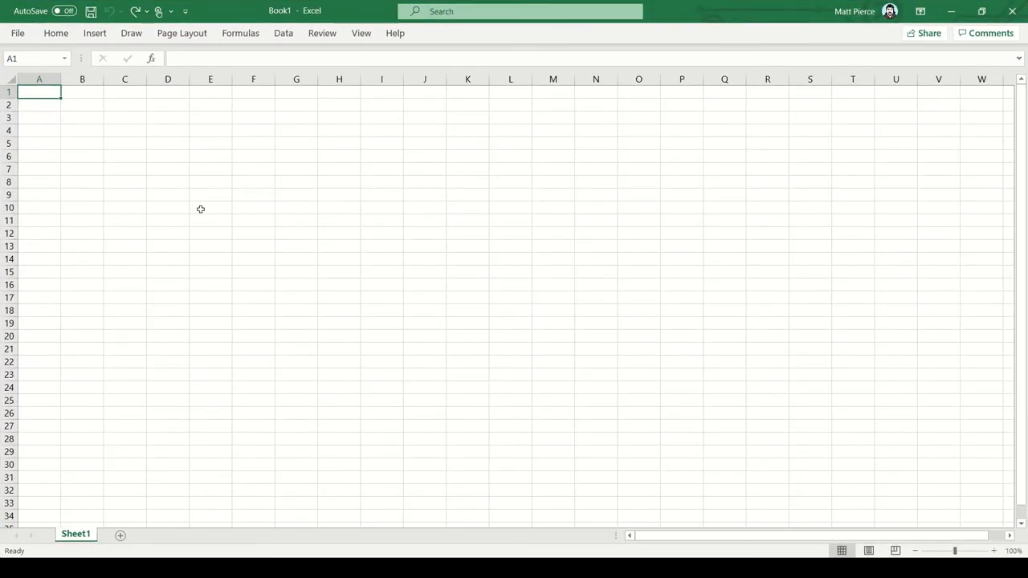
pyautogui.press('ctrl+v')
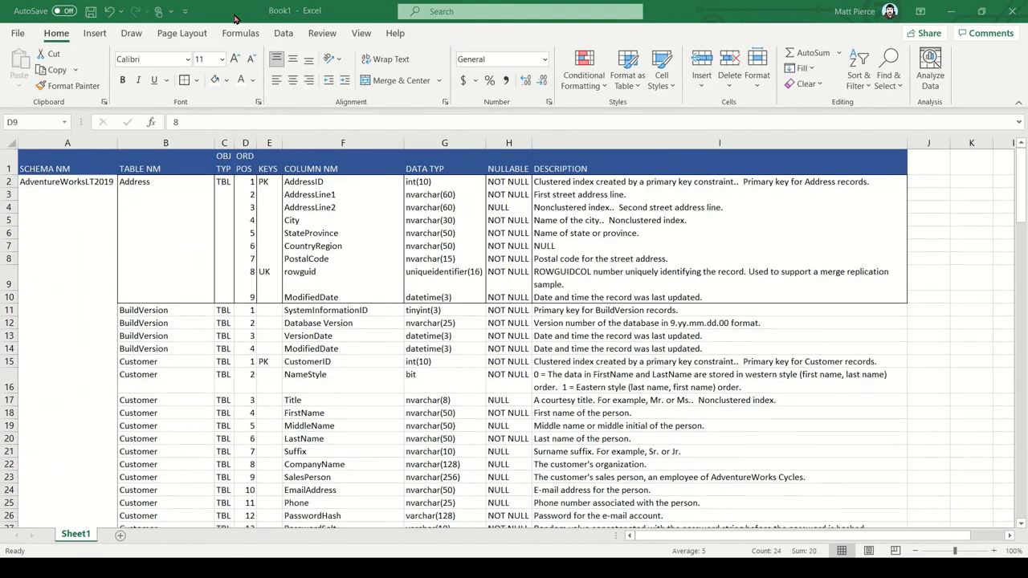
pyautogui.click(228, 81)
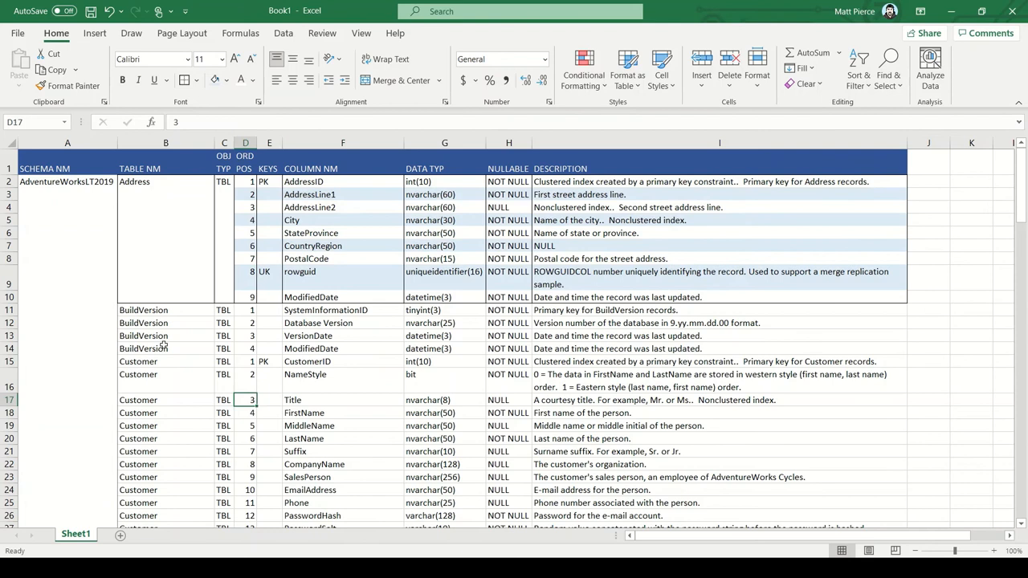
pyautogui.click(166, 181)
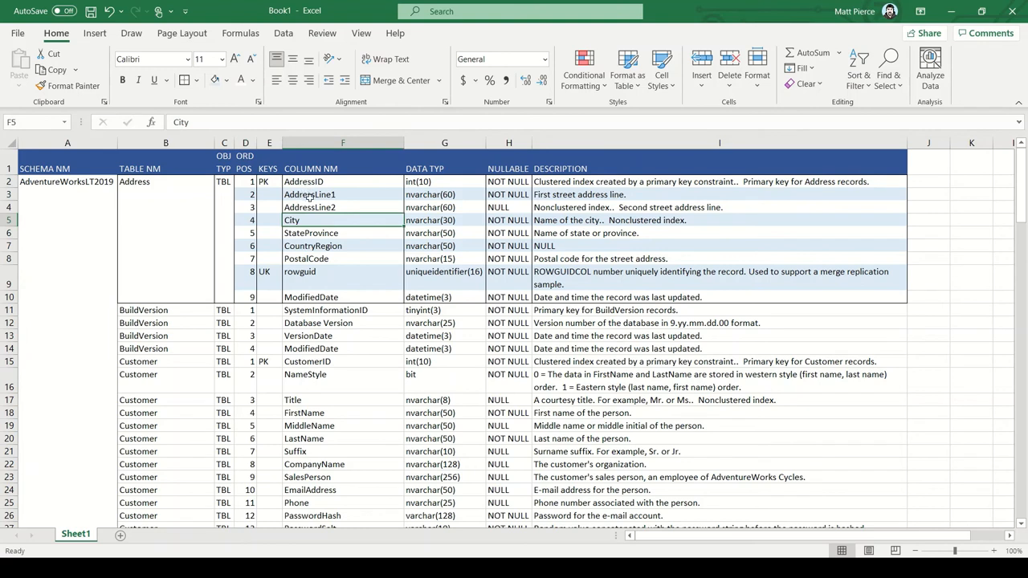
pyautogui.click(343, 276)
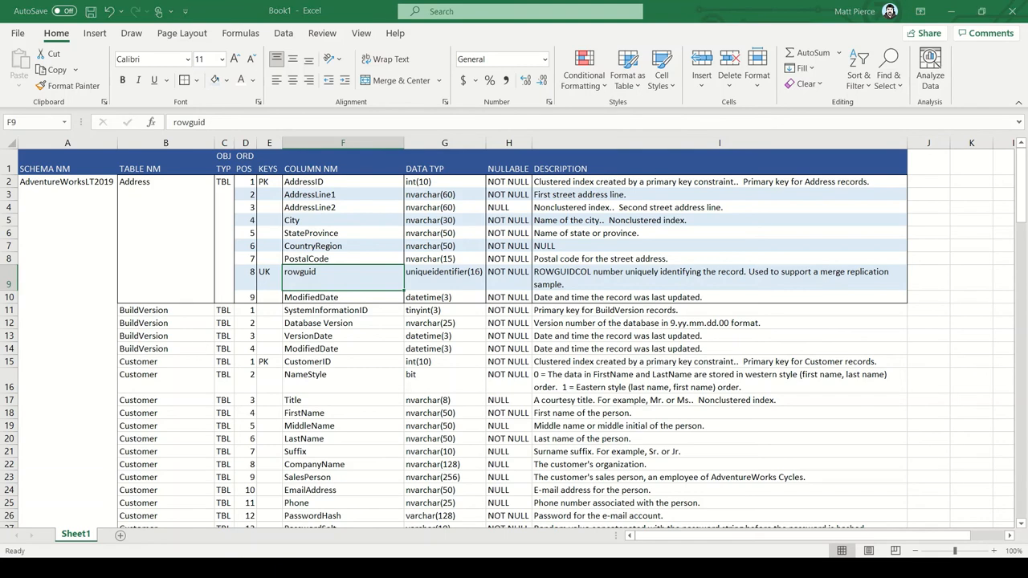
pyautogui.scroll(-3)
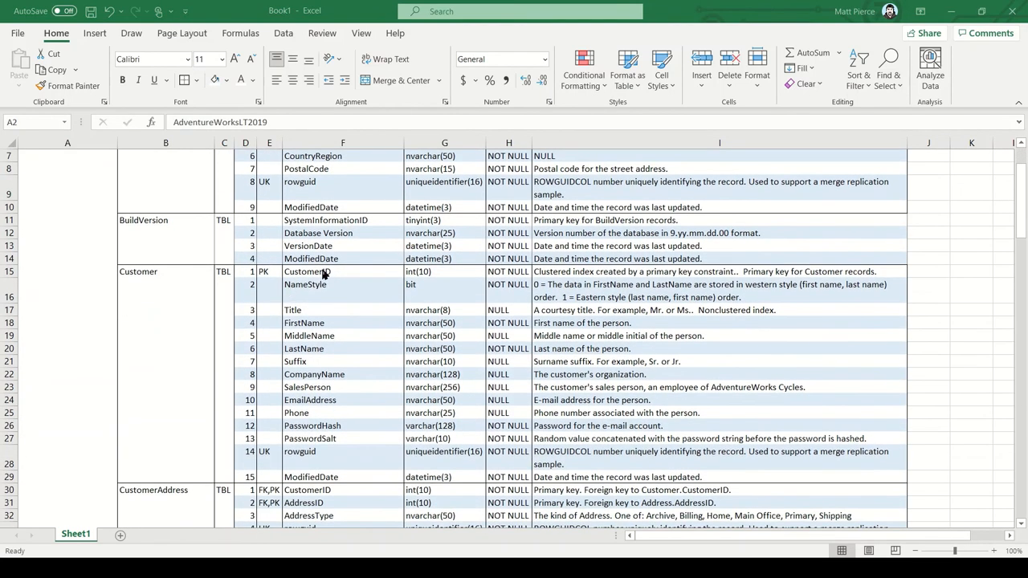